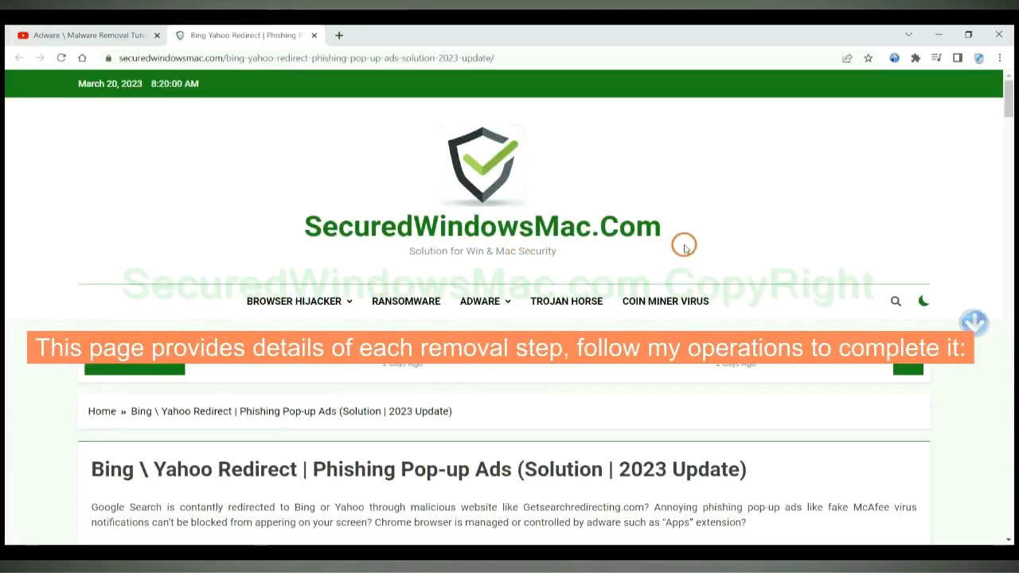
Scroll the SecuredWindowsMac guide to the 'Instant Automatic Removal' Download SpyHunter buttons
scroll(down, 3)
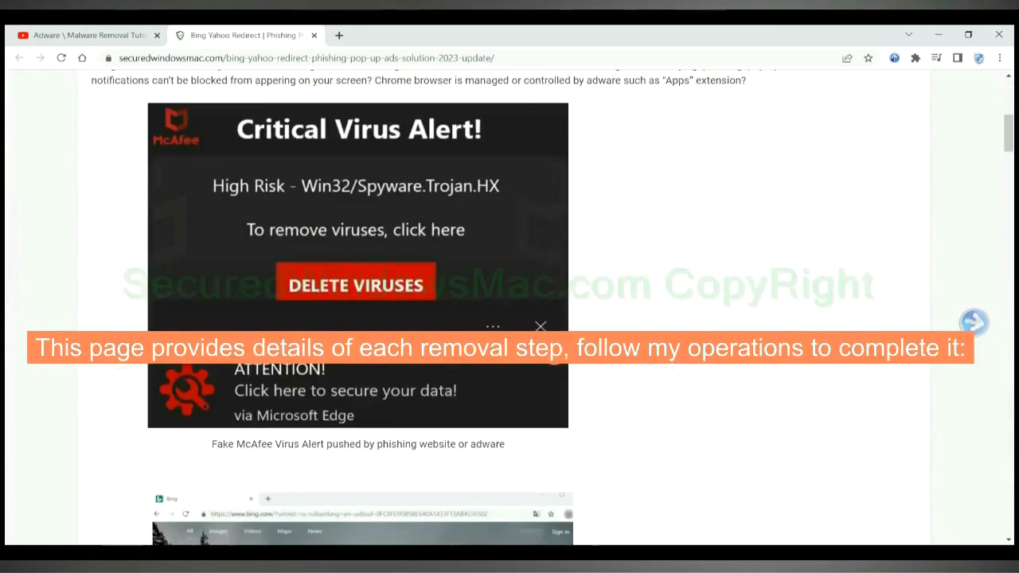
scroll(down, 3)
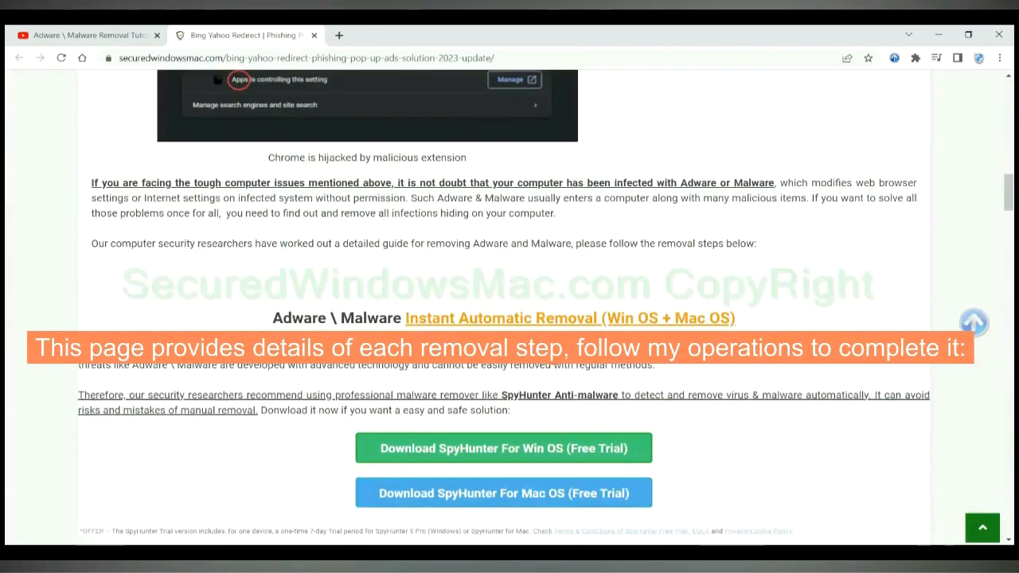
scroll(down, 3)
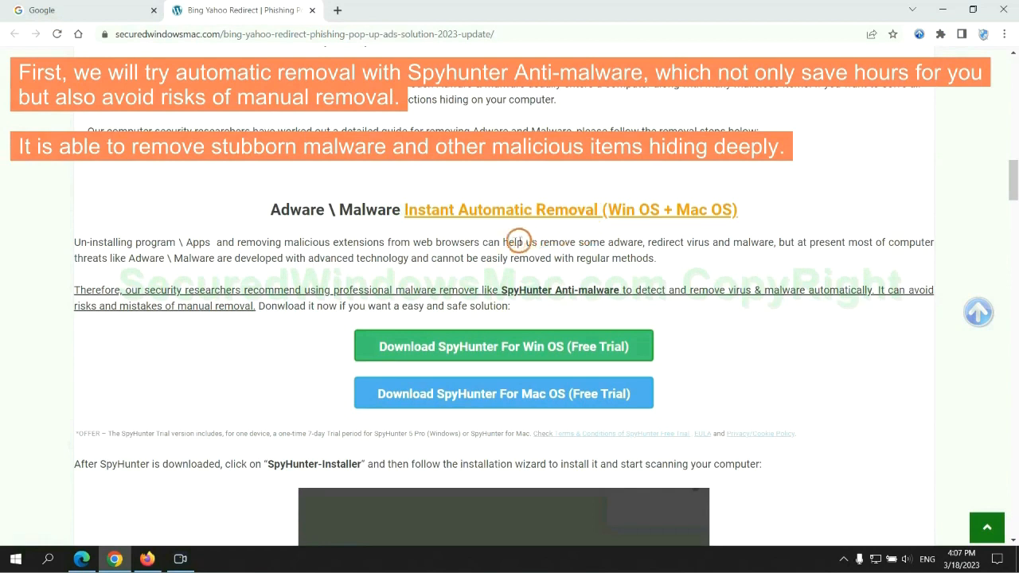
mouse_move(384, 234)
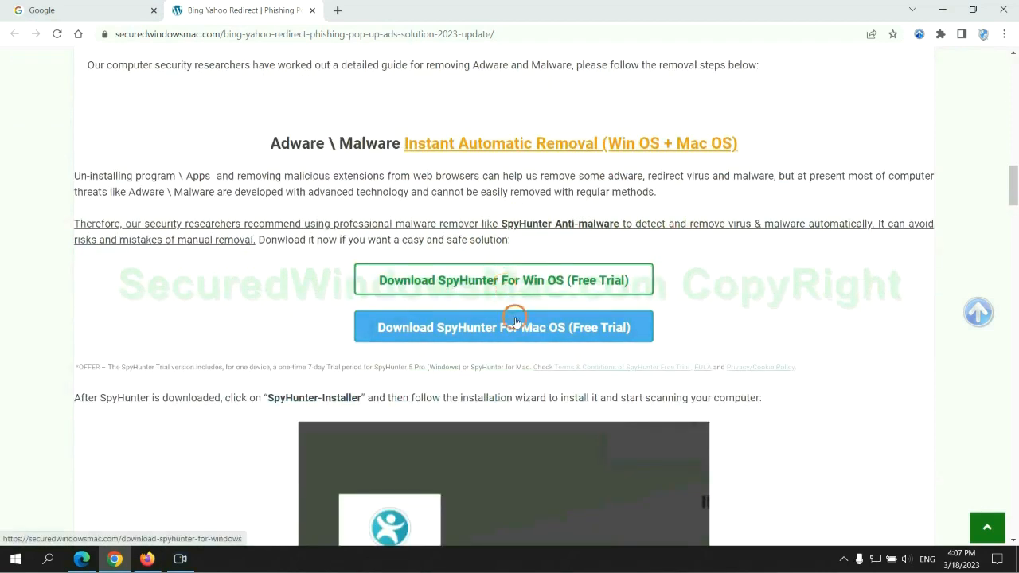
Download the SpyHunter for Win OS free-trial installer, keeping it despite the harmful-file warning
scroll(down, 3)
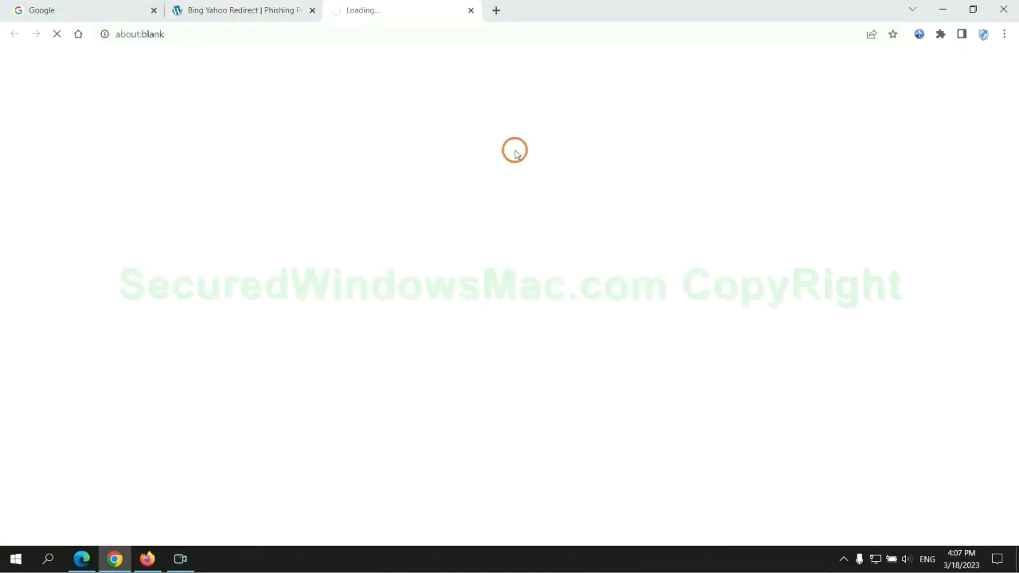
click(503, 147)
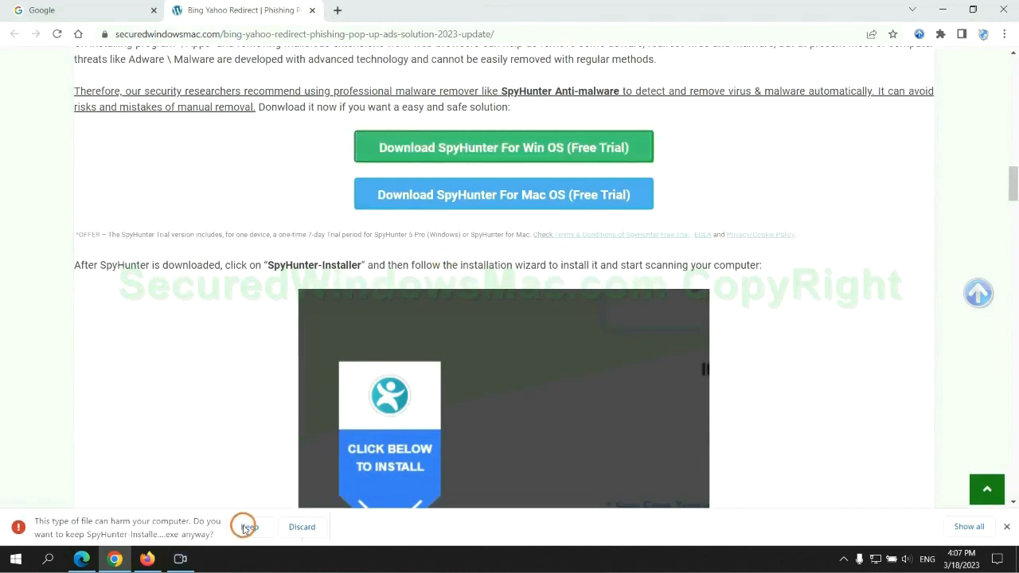
click(249, 526)
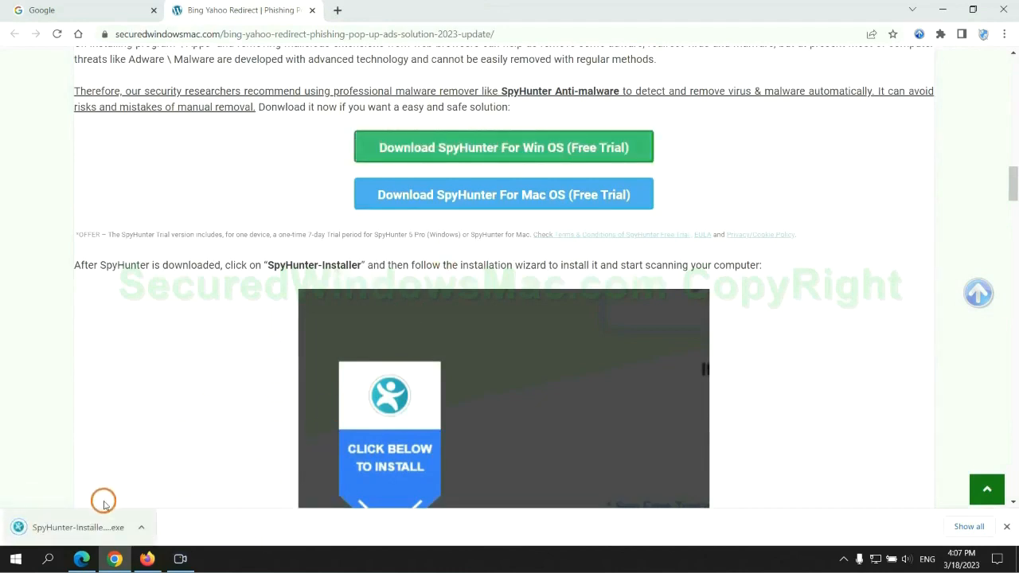
click(77, 527)
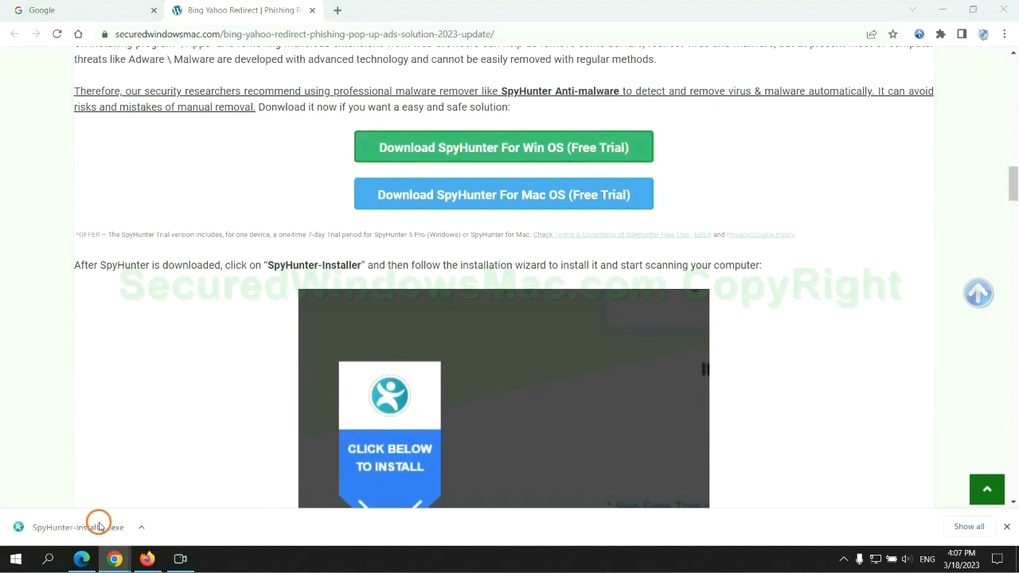
Run SpyHunter-Installer.exe, accept the EULA and Privacy Policy, and install SpyHunter 5
click(77, 527)
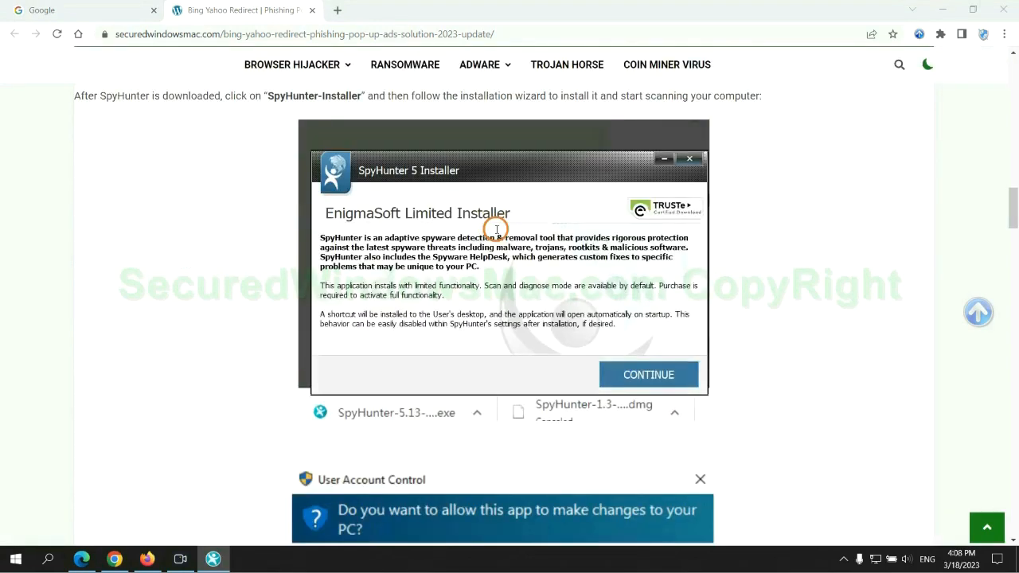
mouse_move(509, 185)
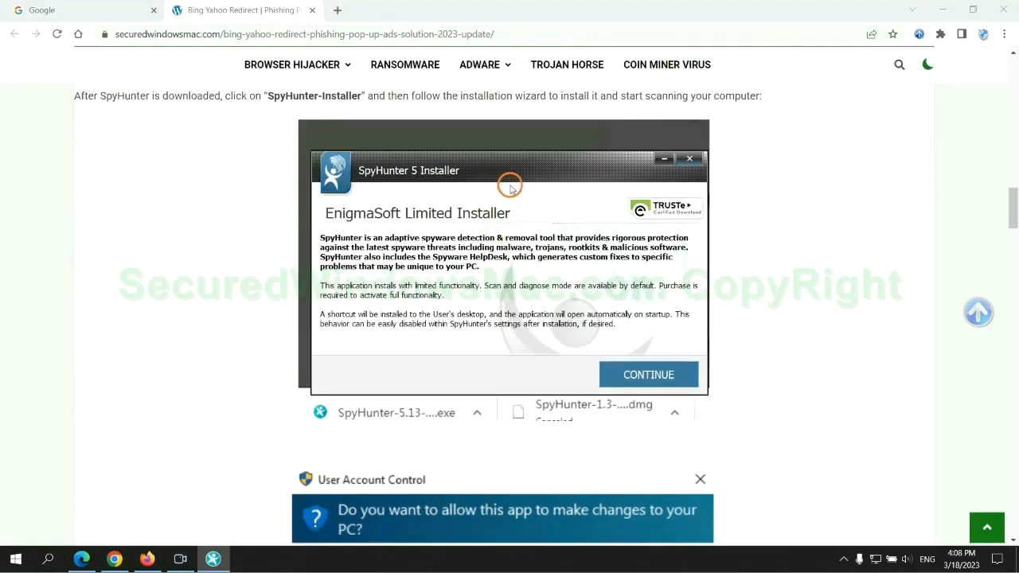
click(648, 375)
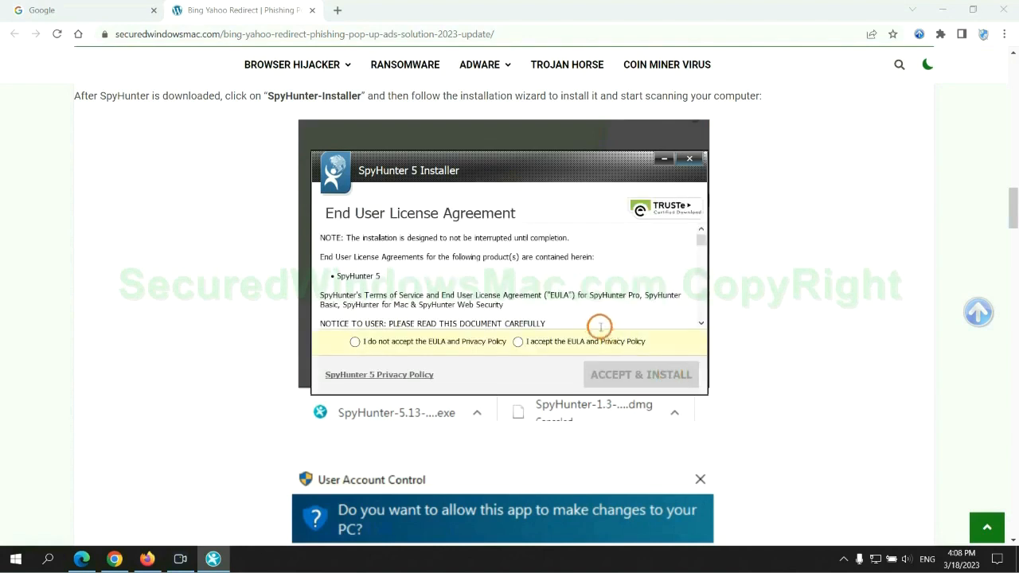
click(519, 341)
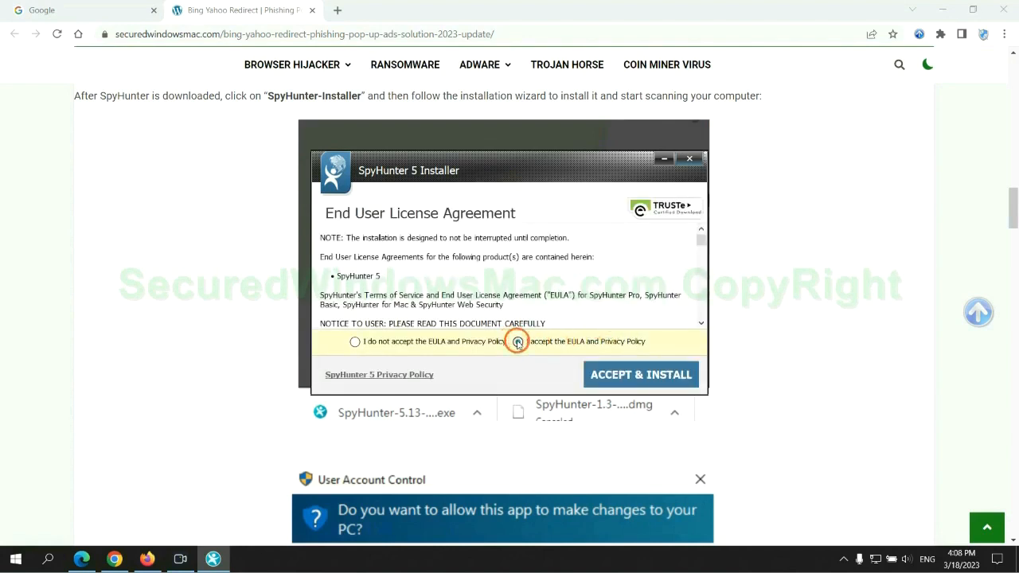
click(641, 375)
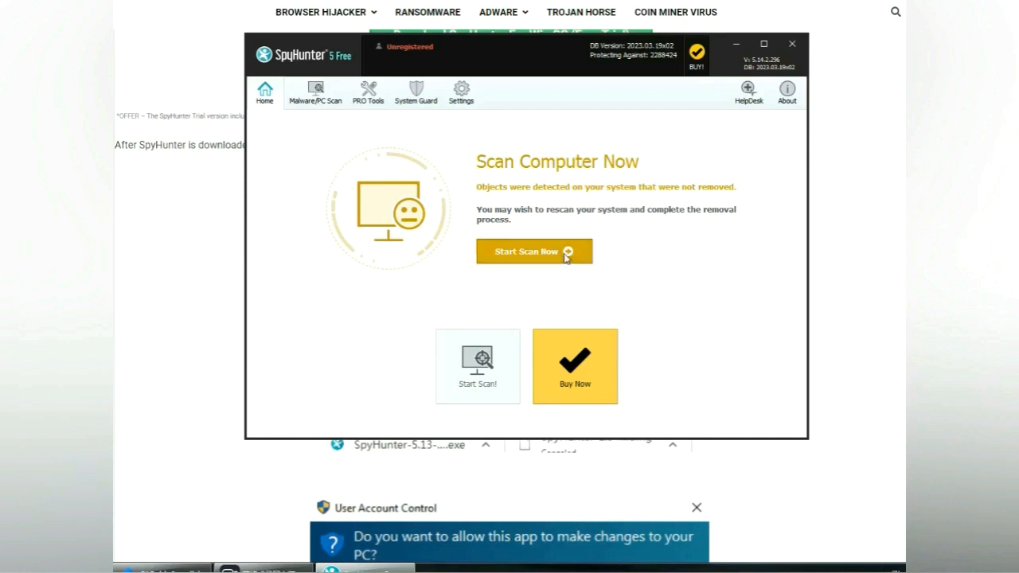
Run a SpyHunter scan, continue past the results, and choose the 7-day FREE Trial
click(534, 250)
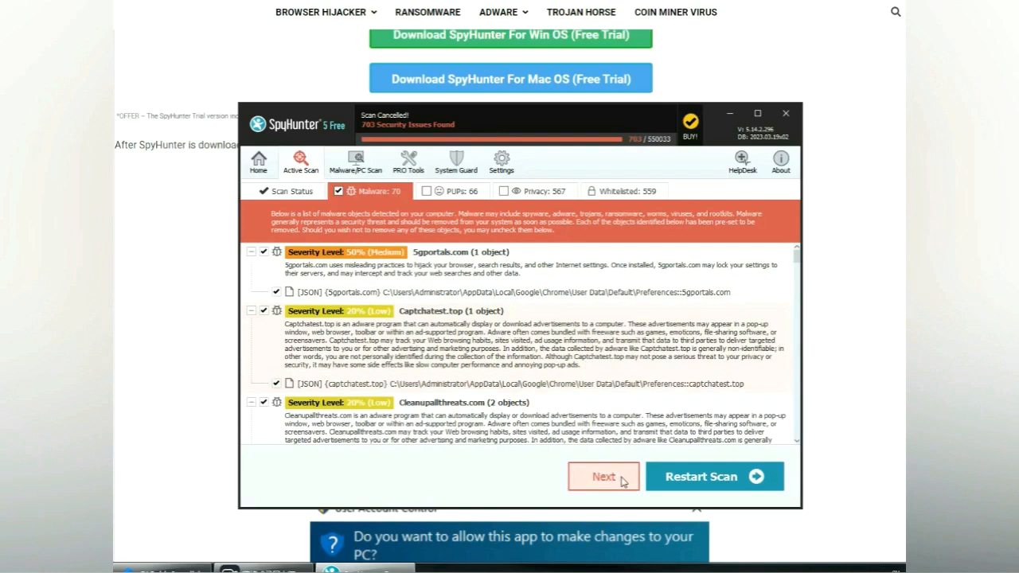
click(603, 476)
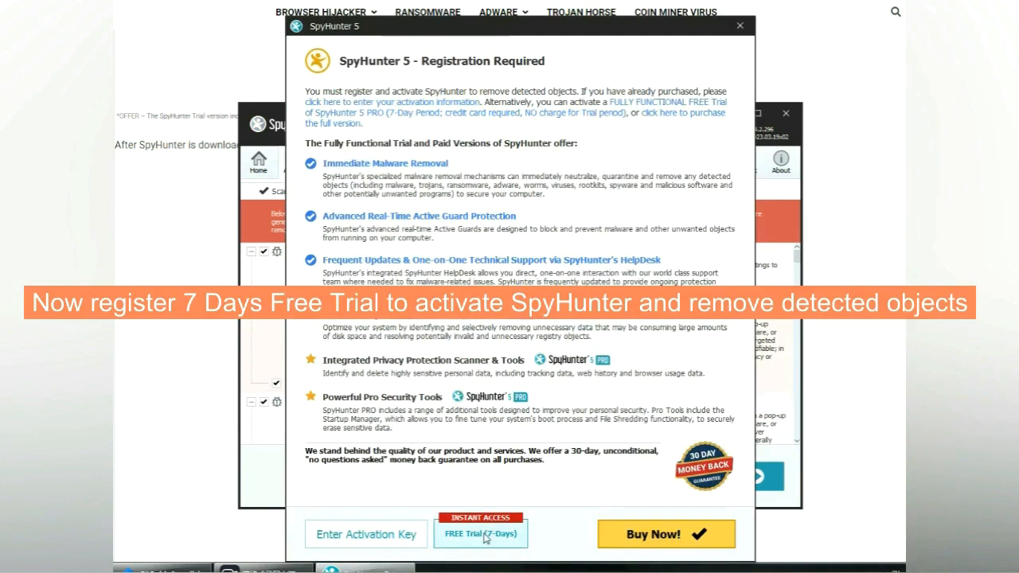
click(480, 534)
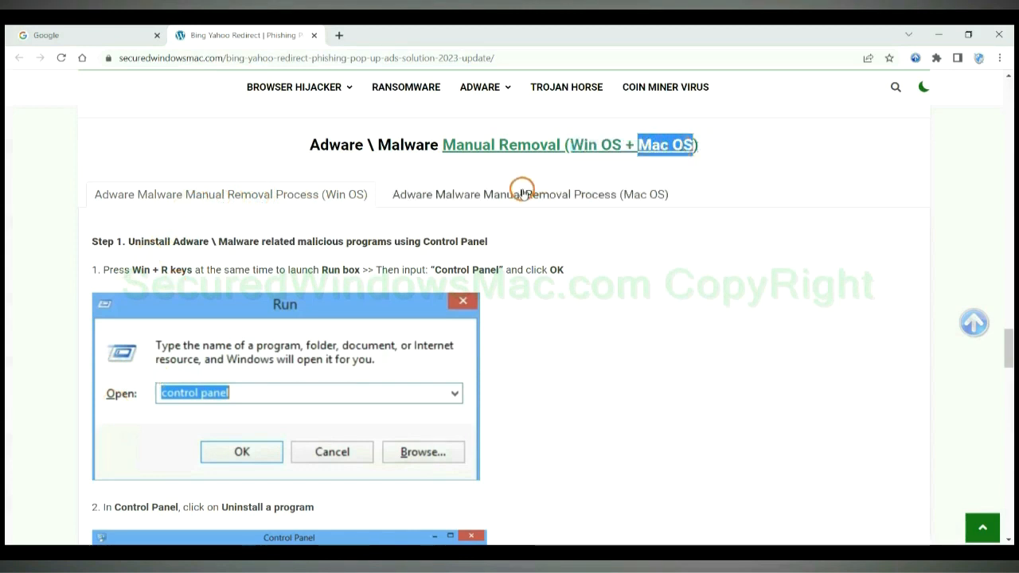
Review the Win OS manual steps, highlighting Step 1 and scrolling down to Step 2
click(529, 193)
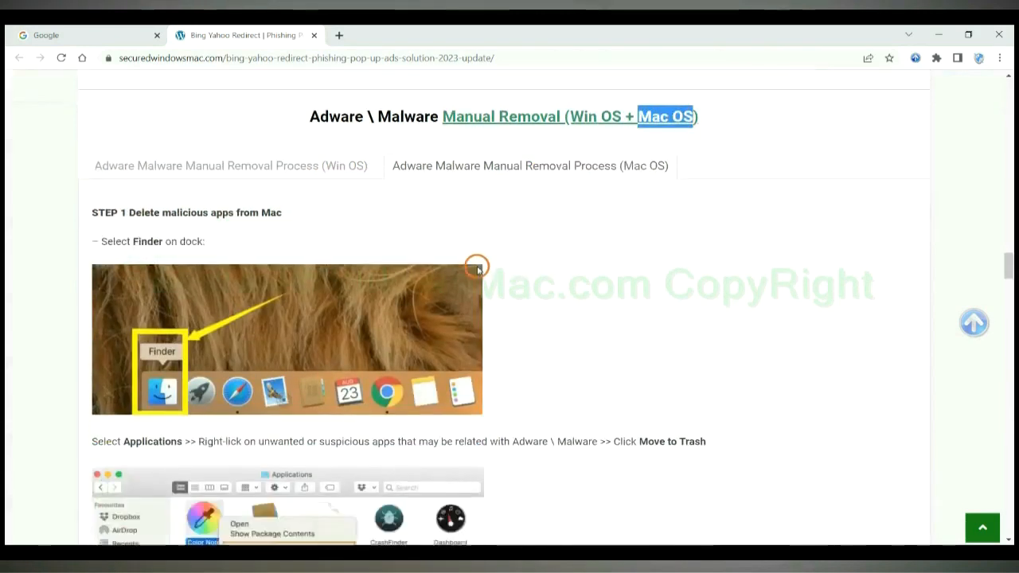
click(230, 165)
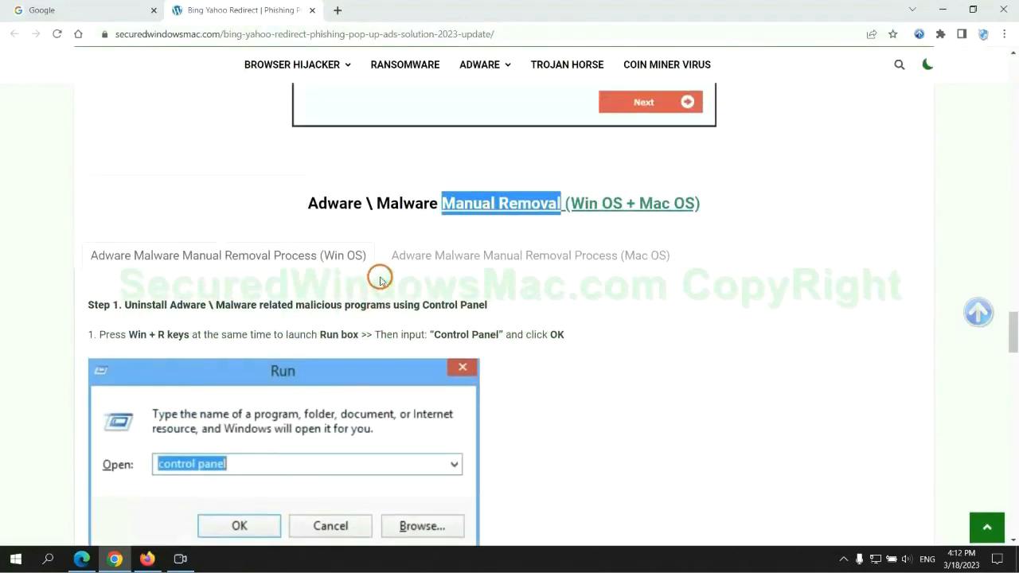
scroll(down, 3)
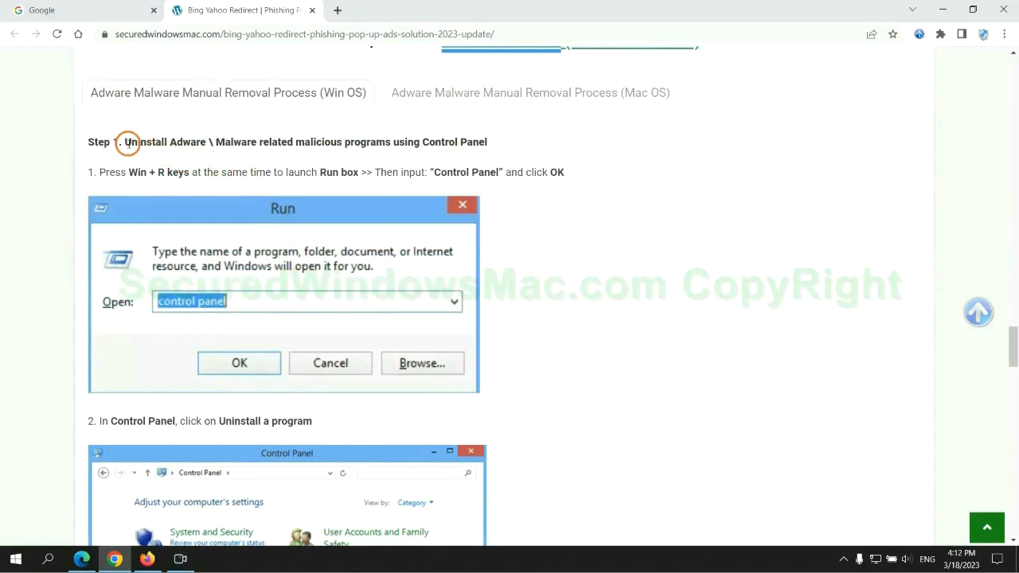
drag(125, 142, 342, 142)
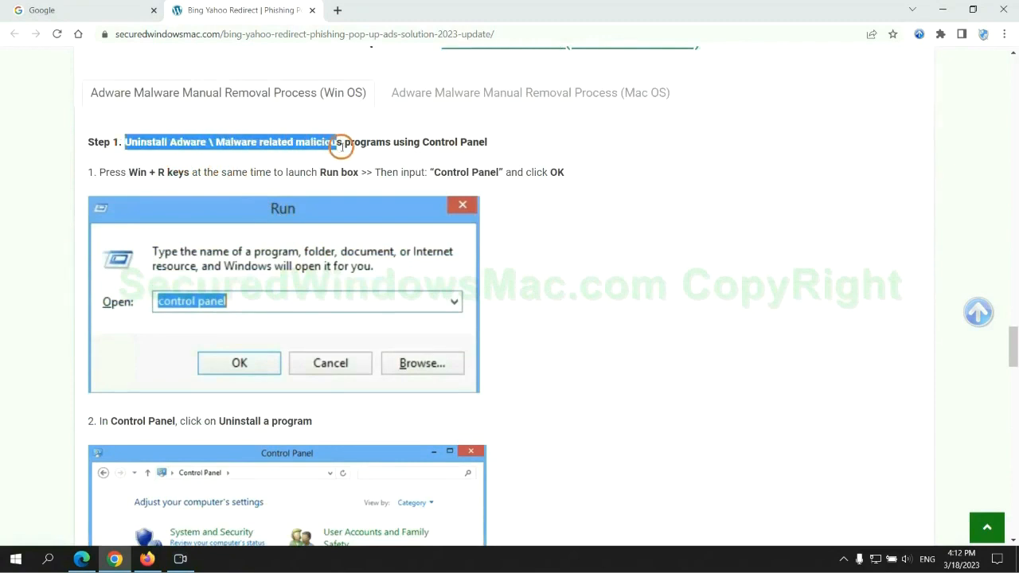
scroll(down, 3)
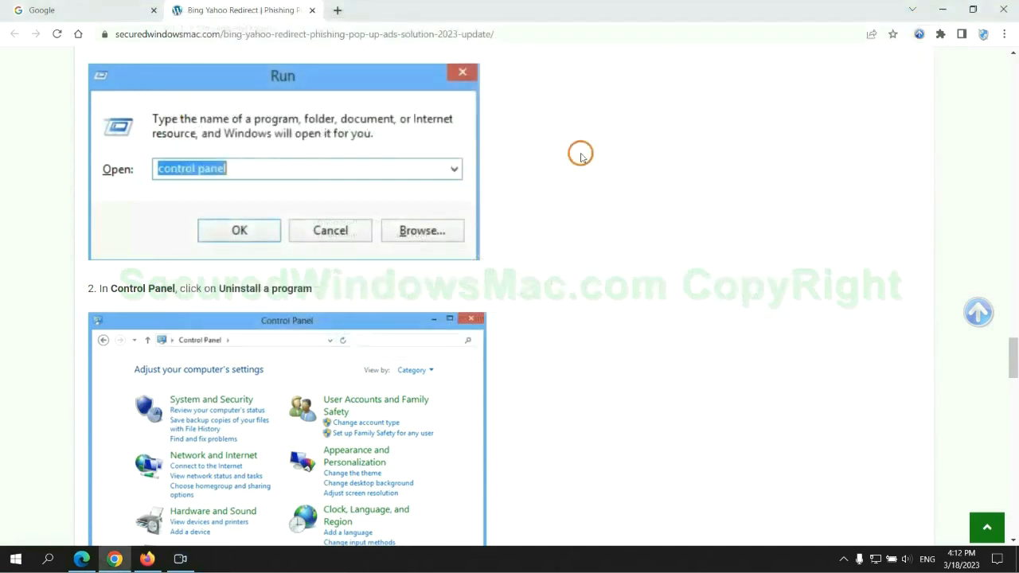
scroll(down, 3)
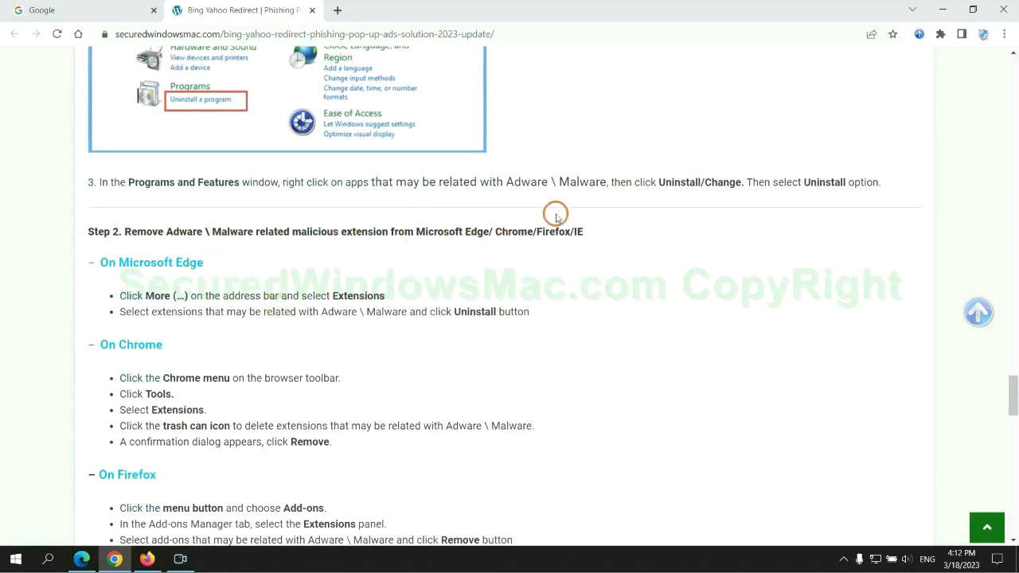
Remove McAfee WebAdvisor from Edge's Manage extensions page, then return to Chrome
click(80, 9)
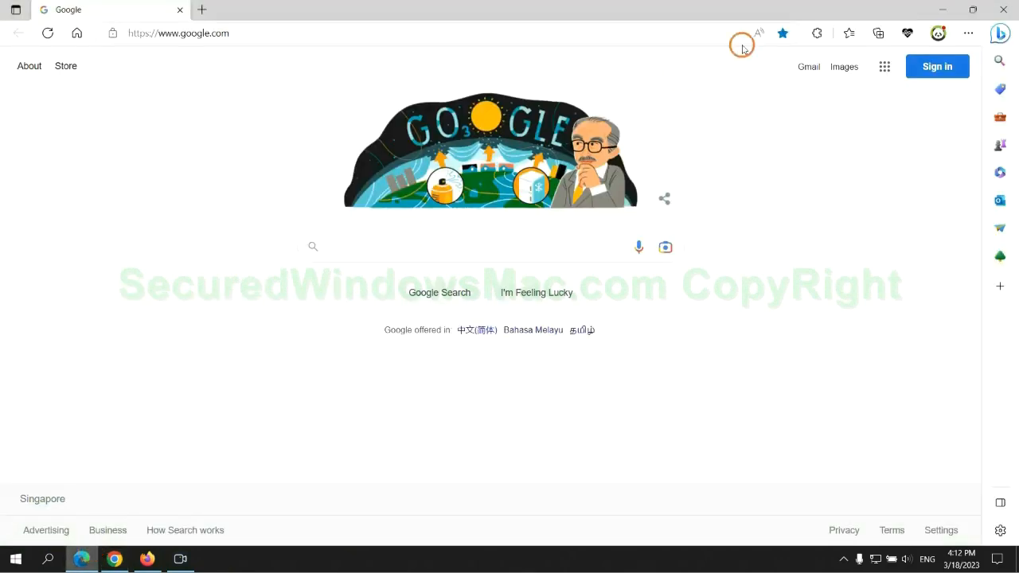
mouse_move(842, 32)
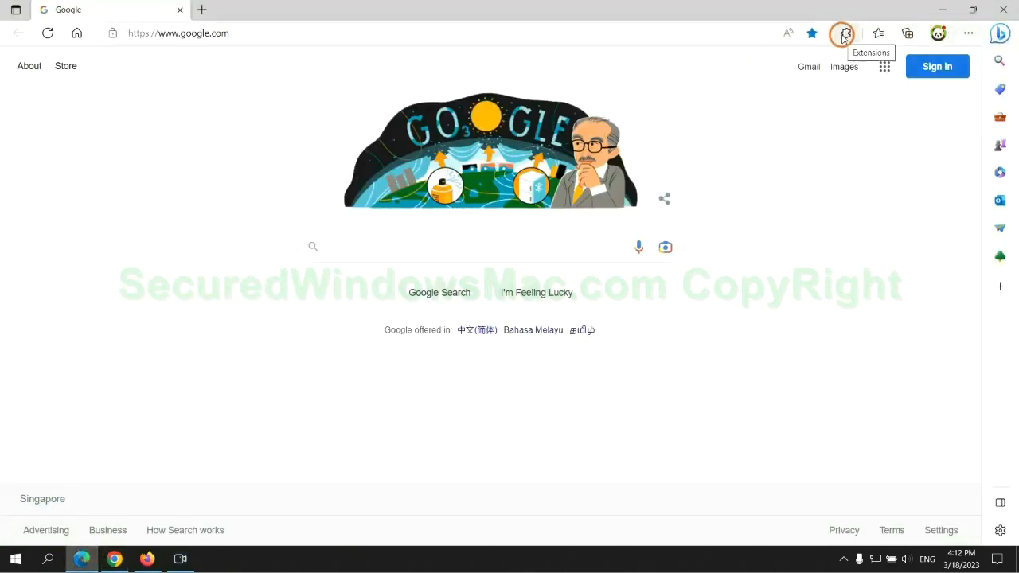
click(846, 34)
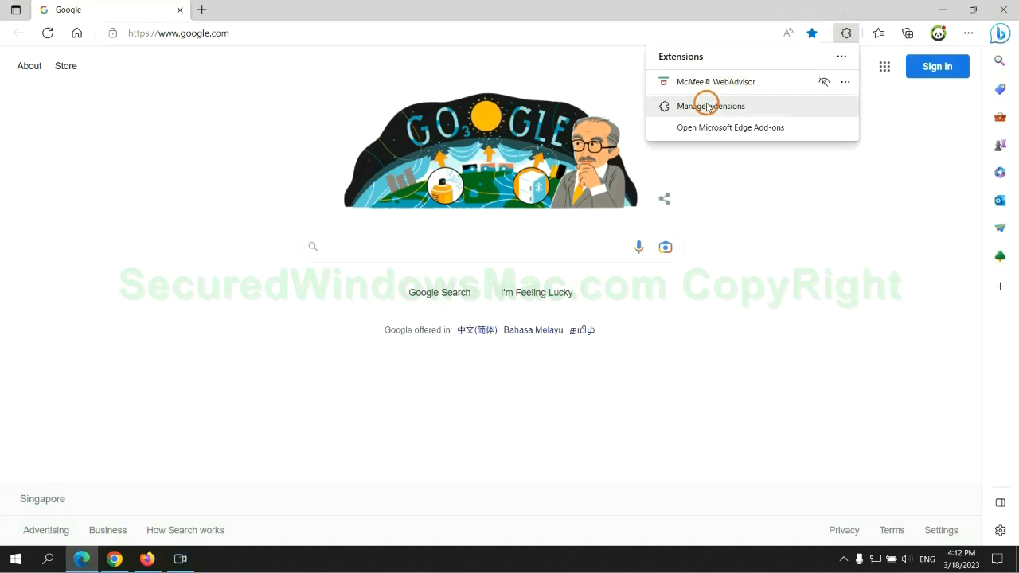
click(711, 106)
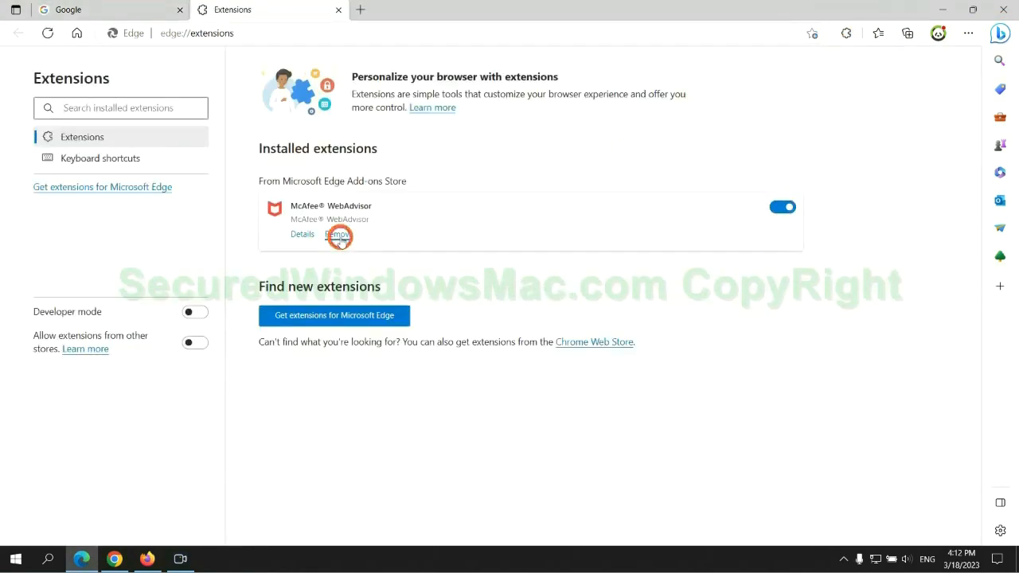
click(742, 128)
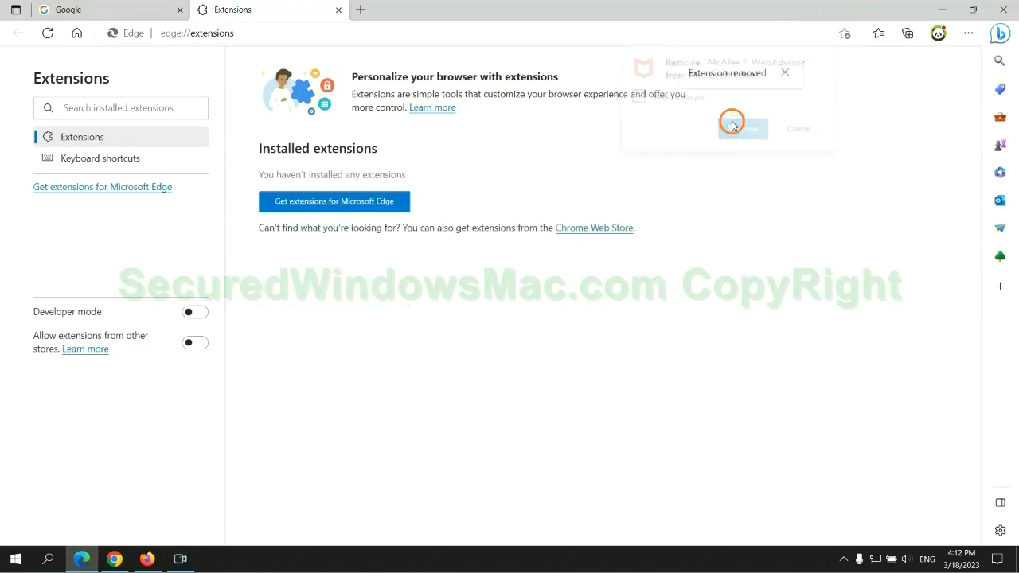
click(104, 10)
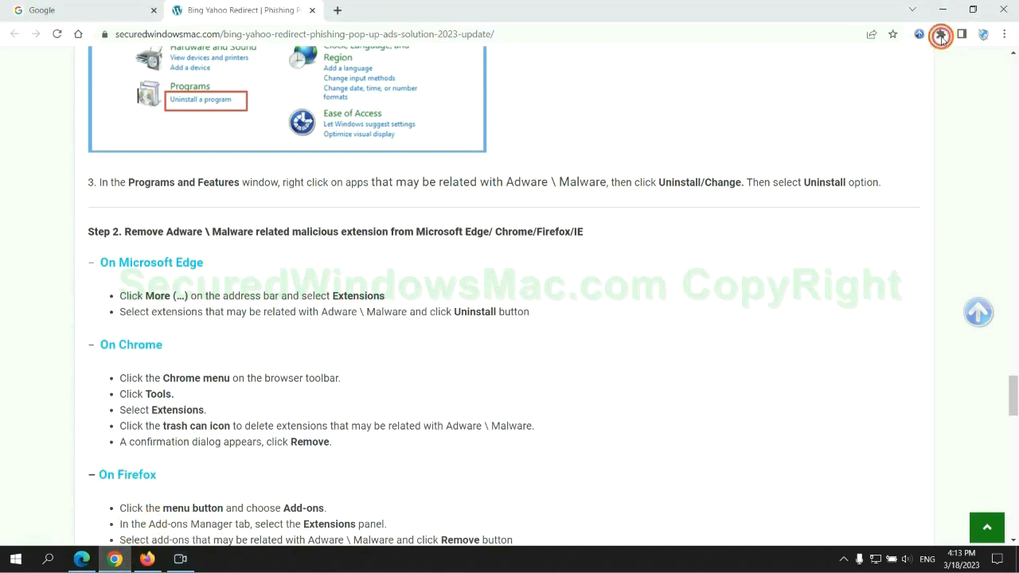
Remove the Ecosia extension from Chrome's Manage extensions page
click(940, 34)
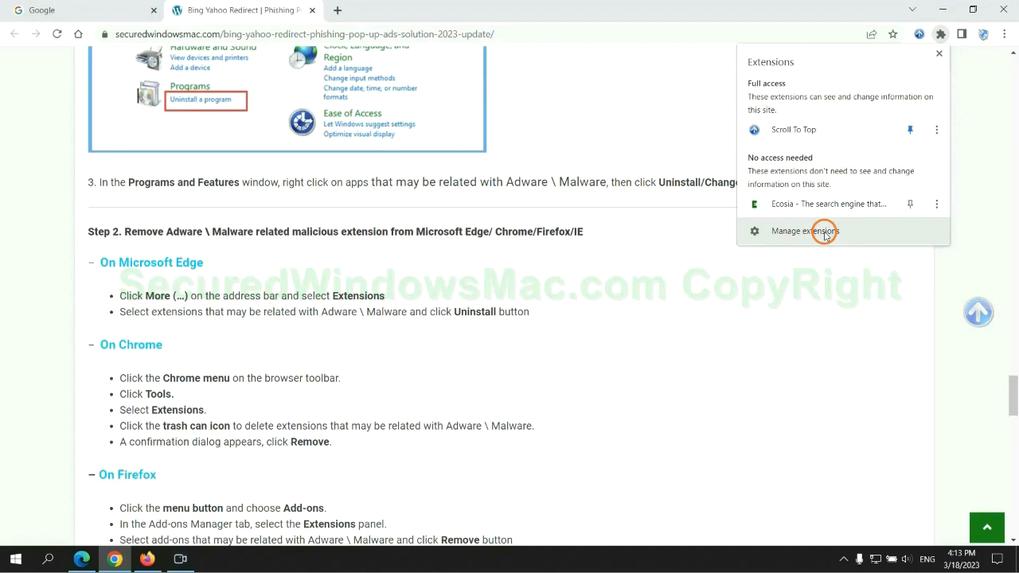
click(805, 231)
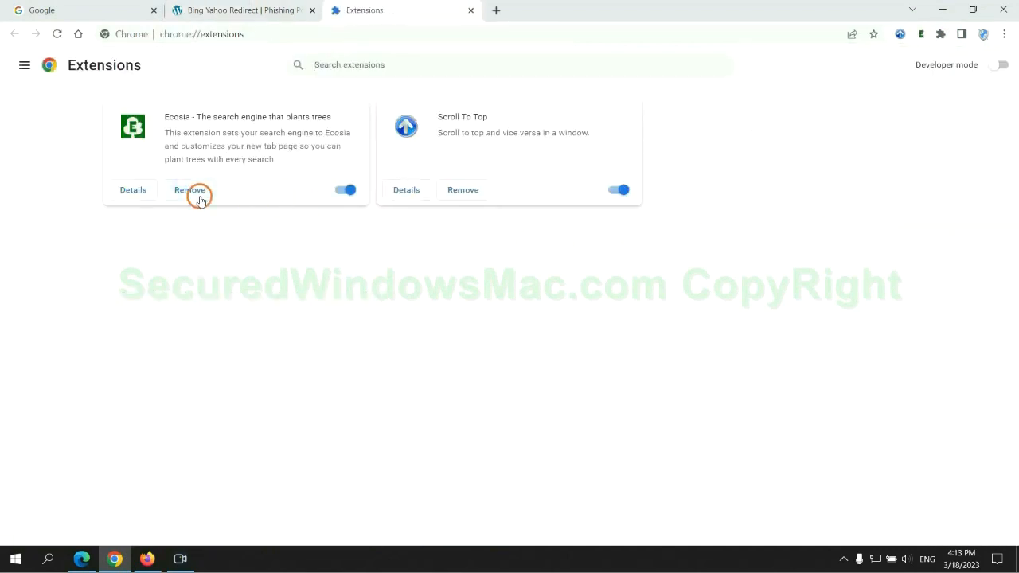
click(189, 190)
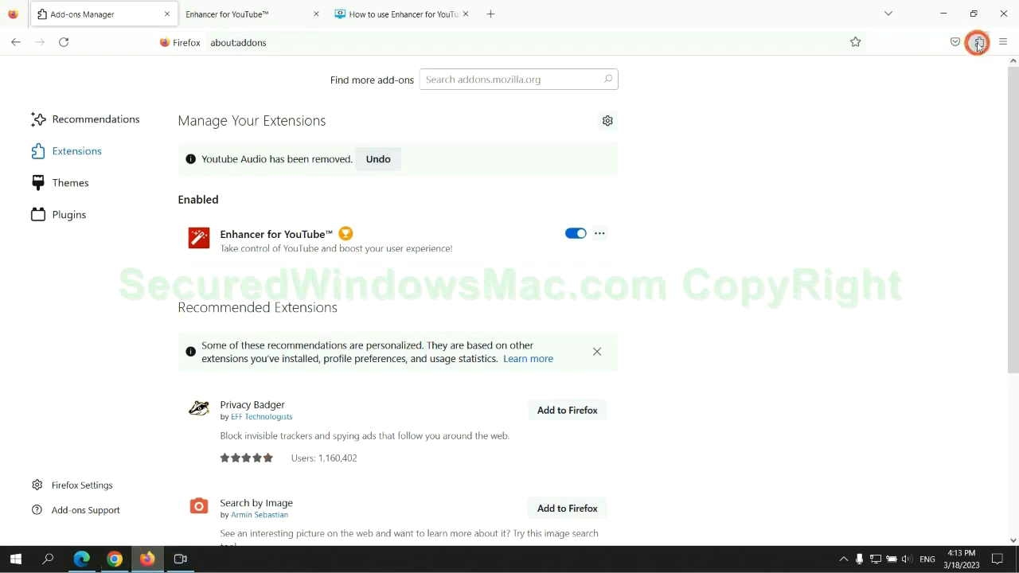
Remove Enhancer for YouTube from Firefox's about:addons page and confirm the removal
click(979, 42)
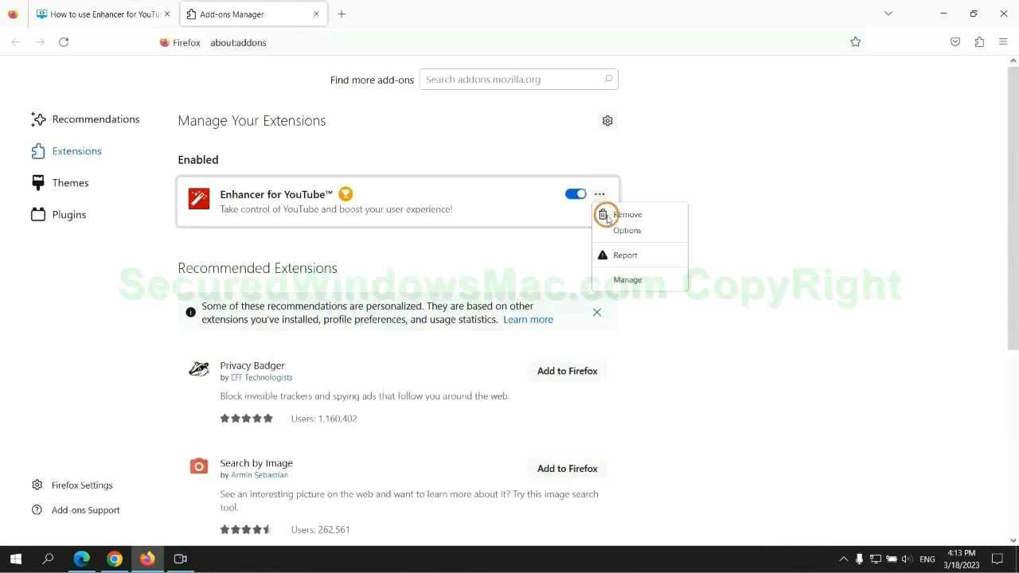
click(630, 215)
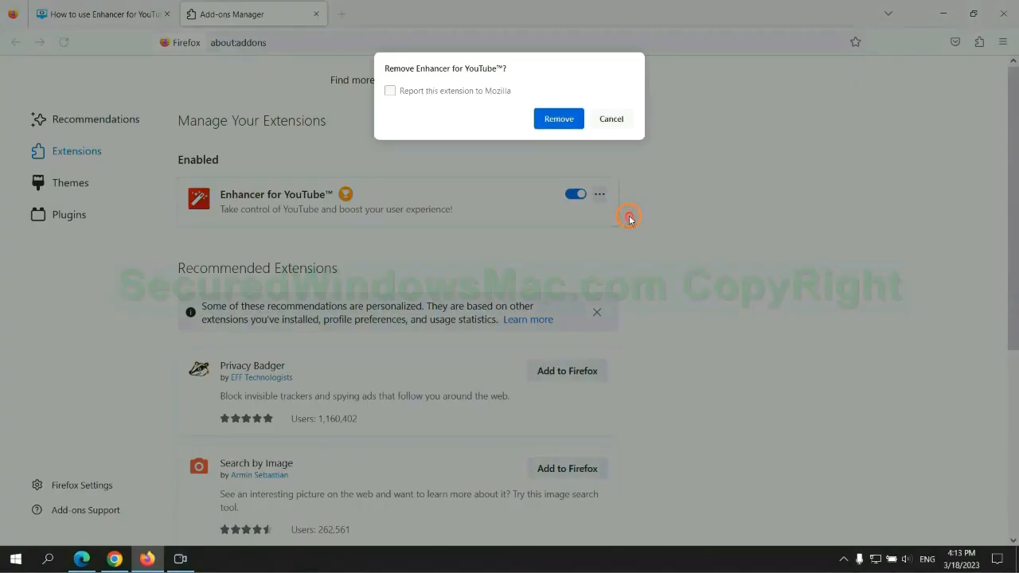
click(558, 118)
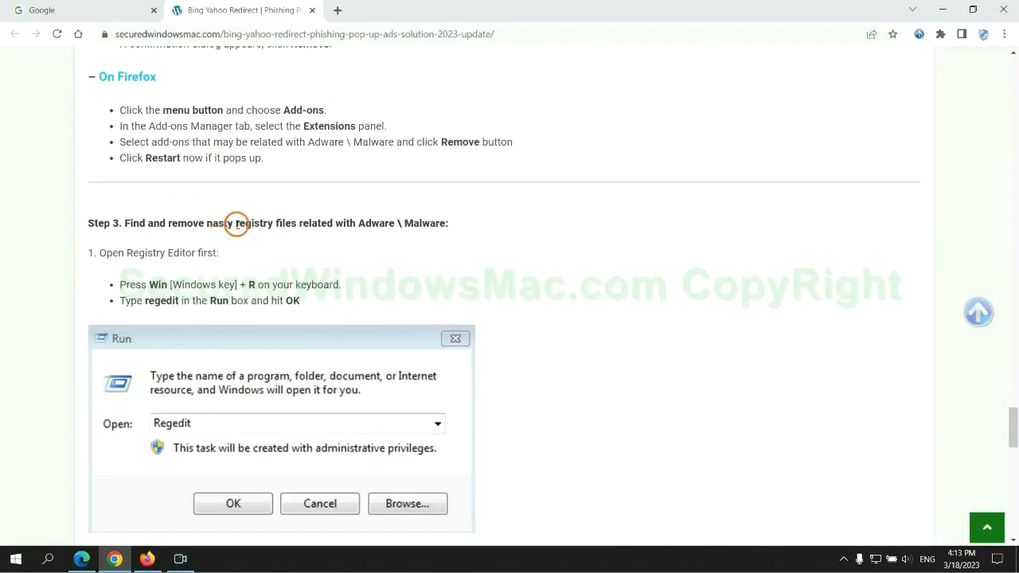
Scroll the guide down to Step 3, 'Find and remove nasty registry files'
scroll(down, 3)
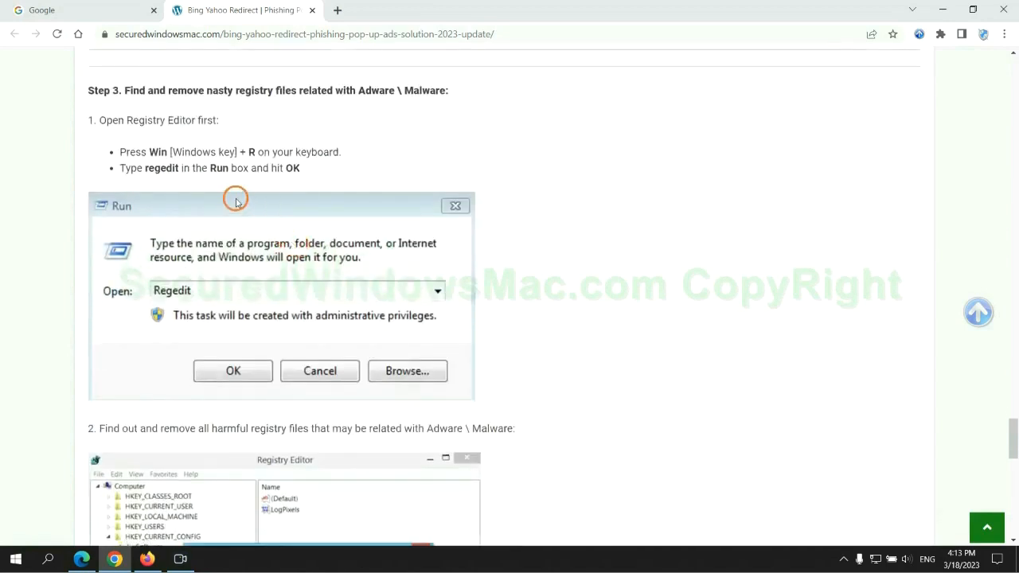
mouse_move(209, 182)
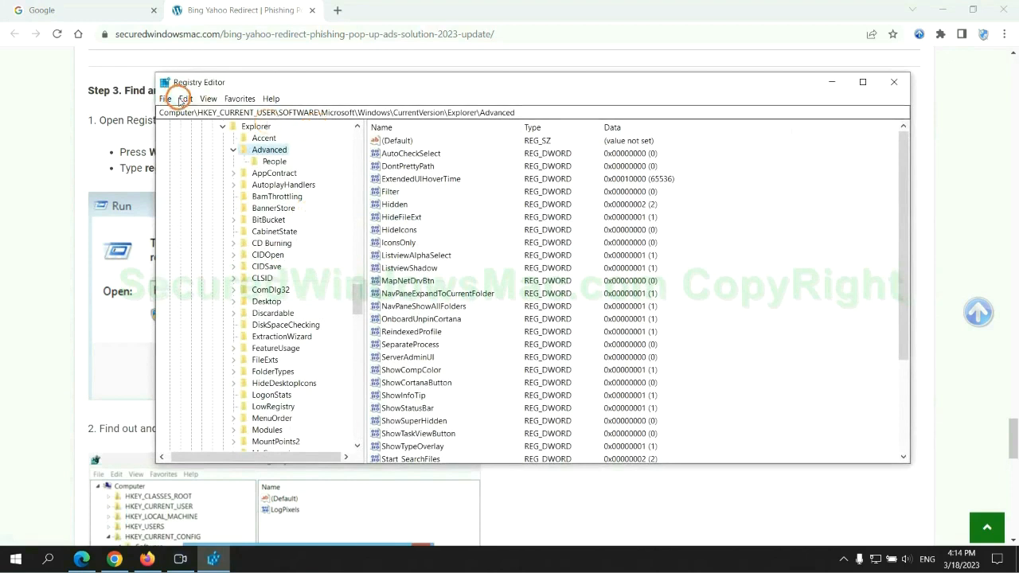
Find the first registry entry matching 'Apps' via Edit > Find
click(185, 98)
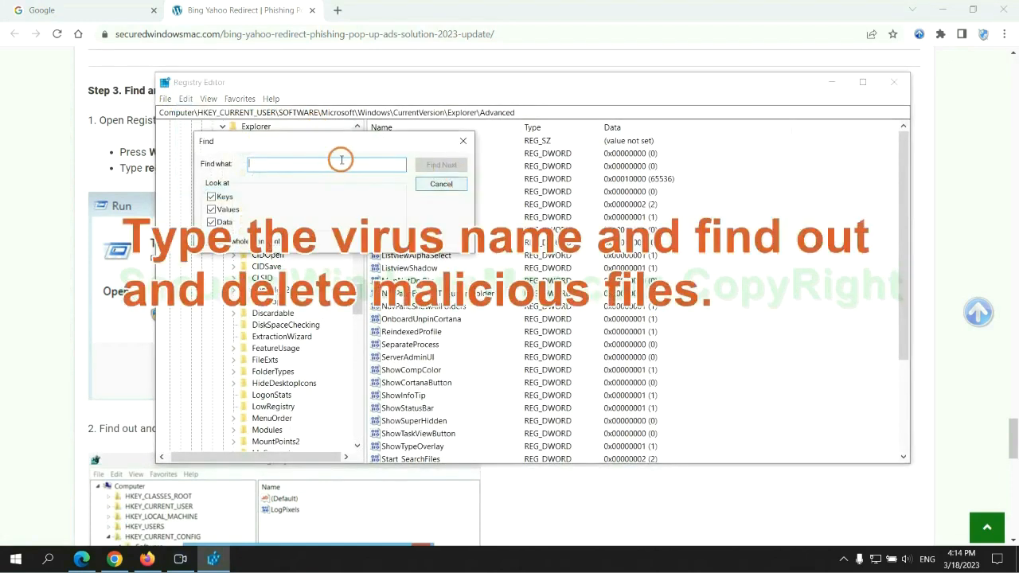
text(Apps)
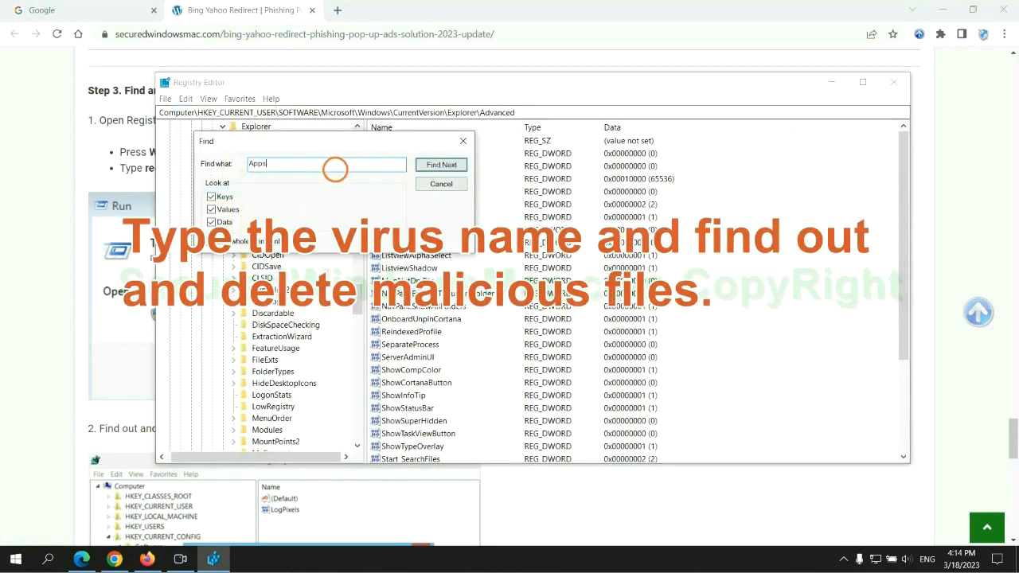
click(441, 164)
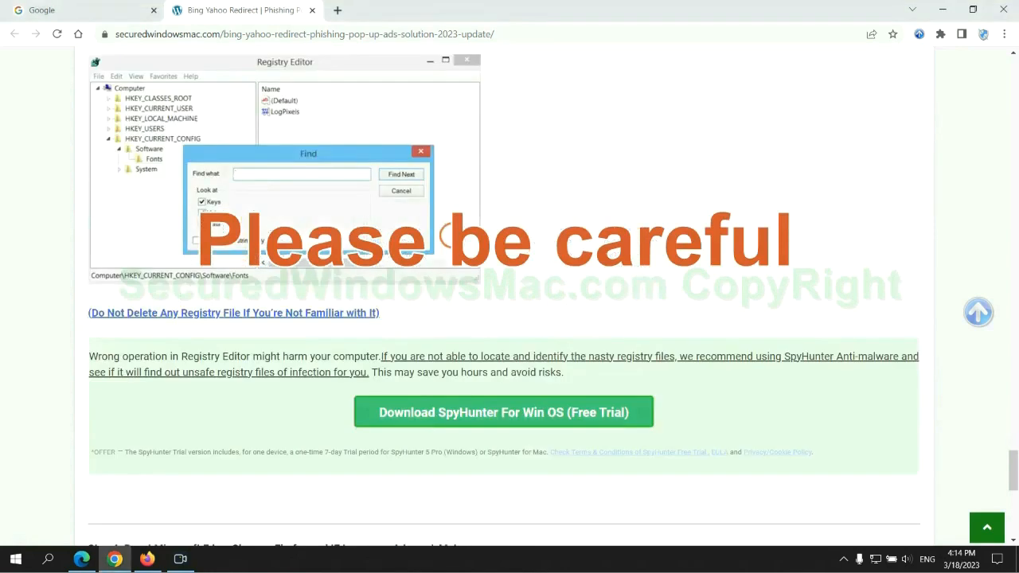
Scroll the guide past the SpyHunter warning to Step 4, resetting Edge, Chrome and Firefox
scroll(down, 3)
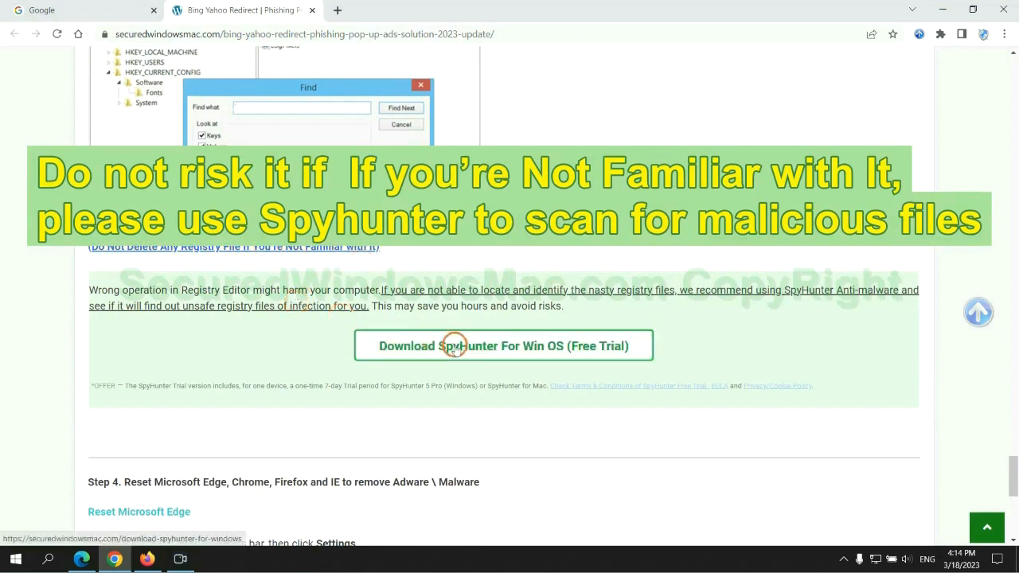
scroll(down, 3)
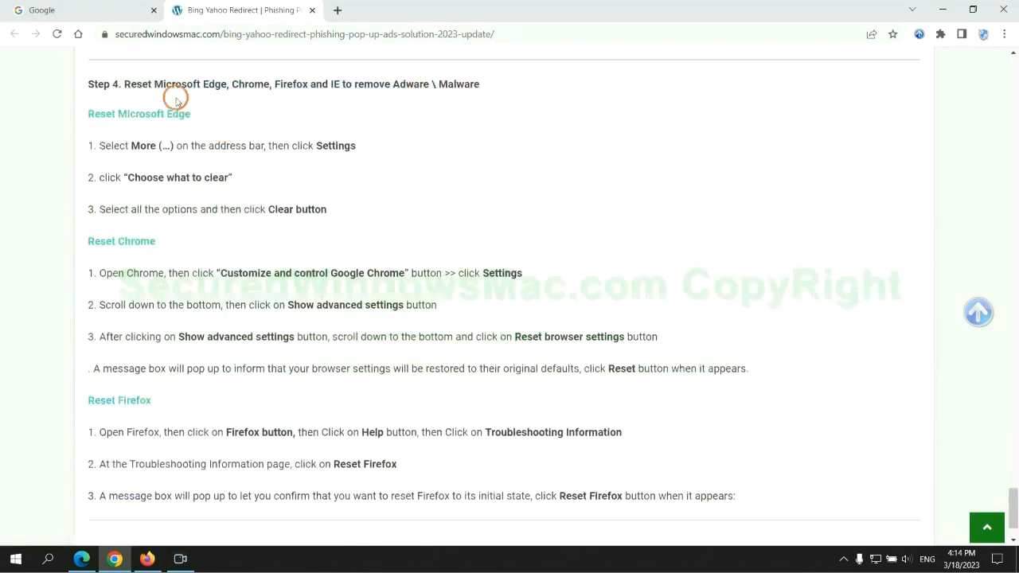
double_click(137, 83)
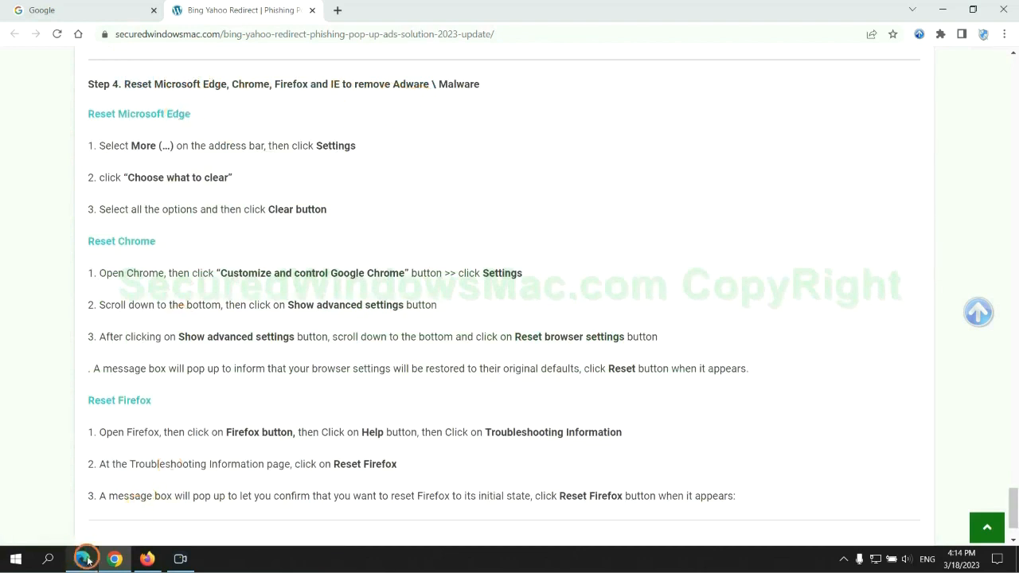
Clear Edge's history, cookies and cached files for All time from Privacy, search, and services
click(965, 37)
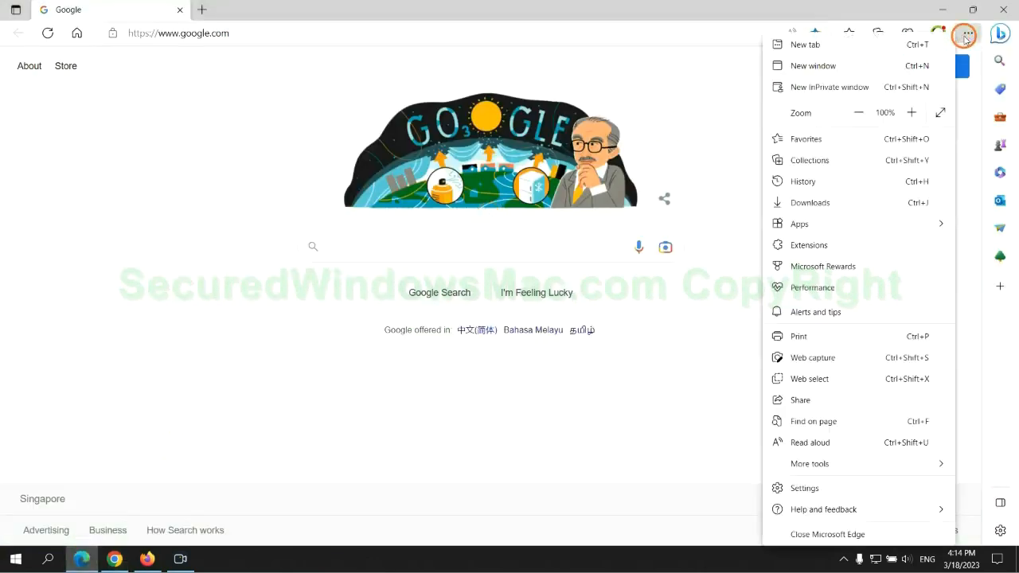
click(804, 488)
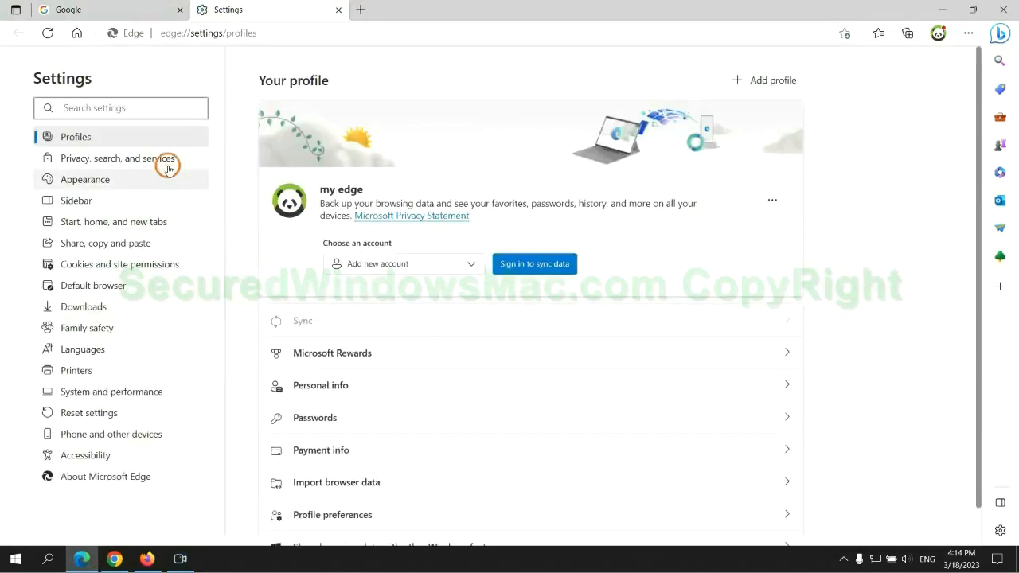
click(117, 158)
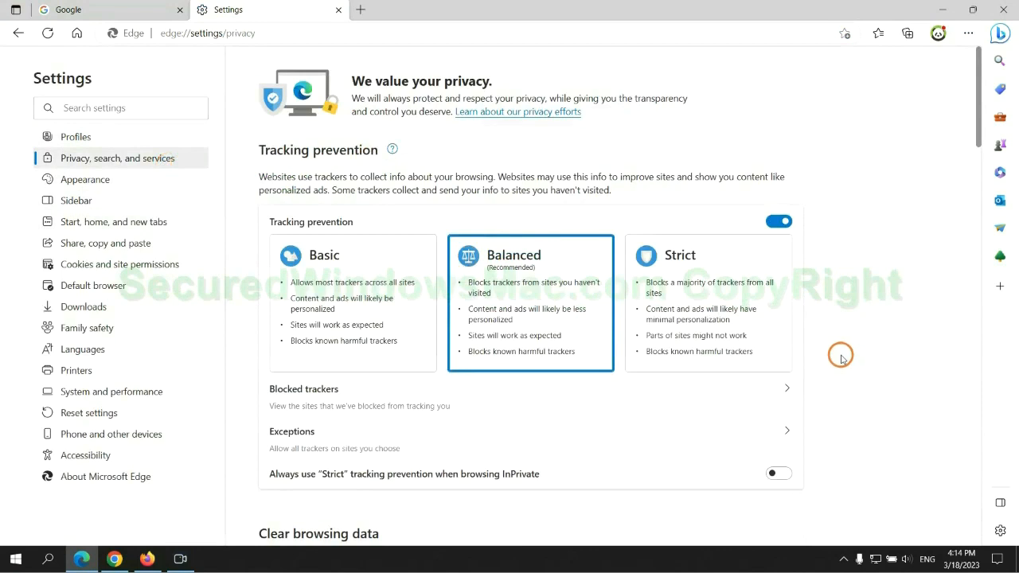
scroll(down, 3)
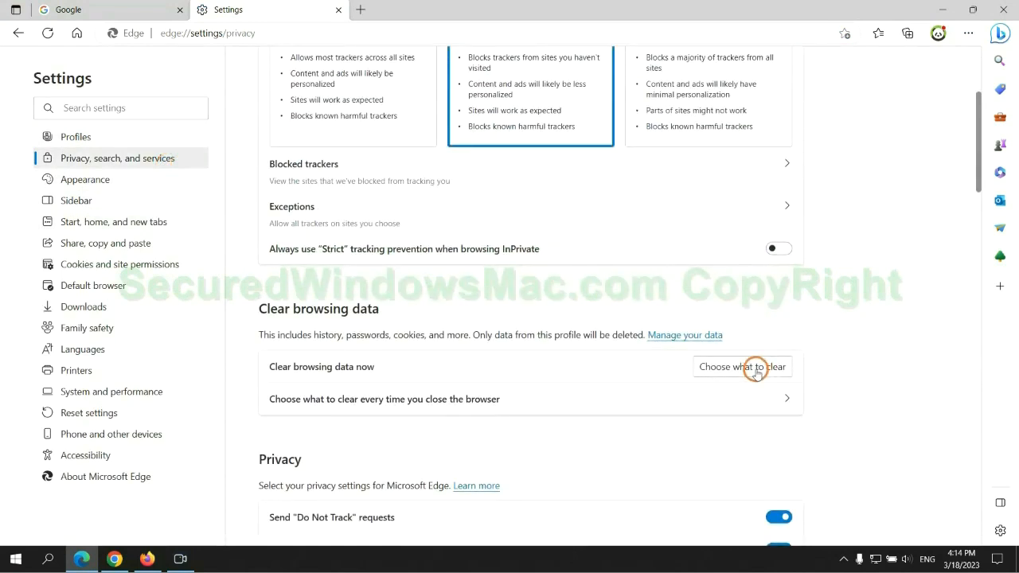
click(742, 367)
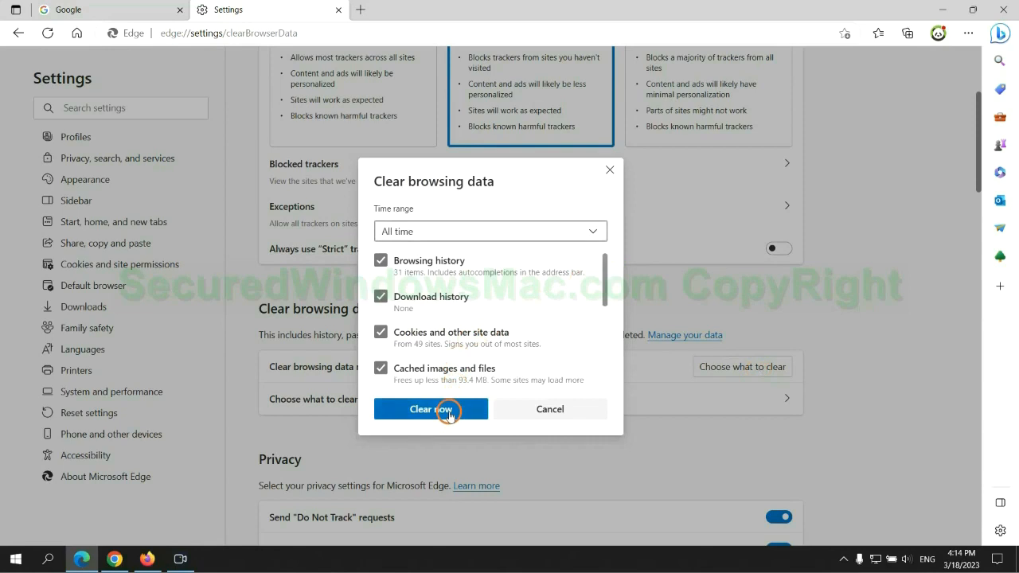
click(431, 408)
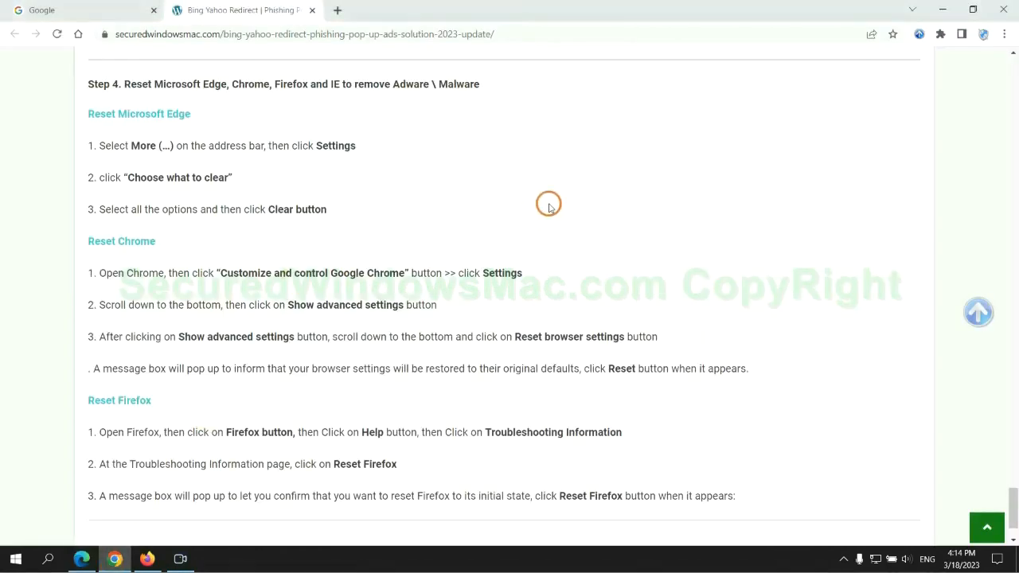
Search Chrome settings for 'reset' and restore settings to their original defaults
click(1003, 34)
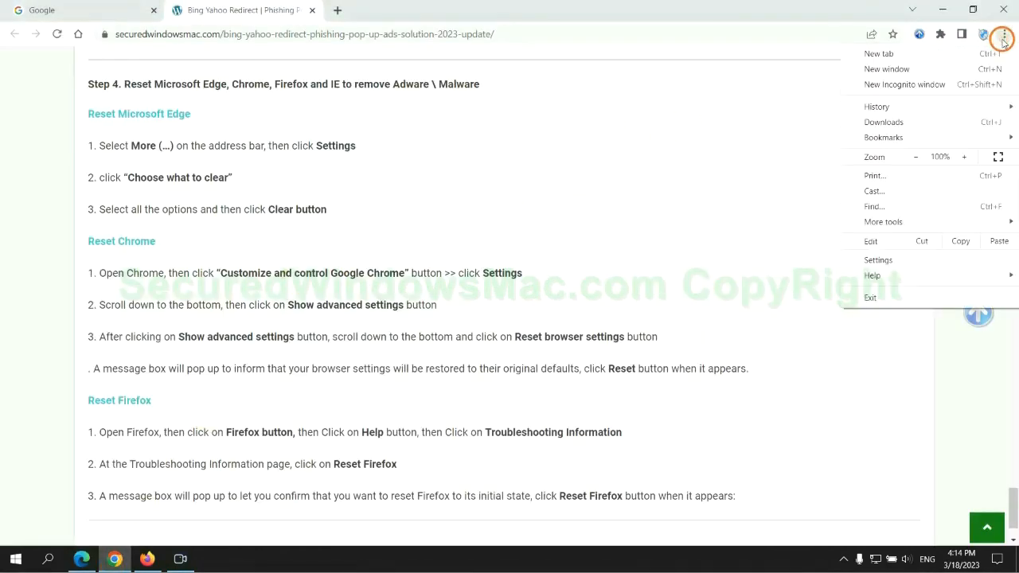
click(879, 260)
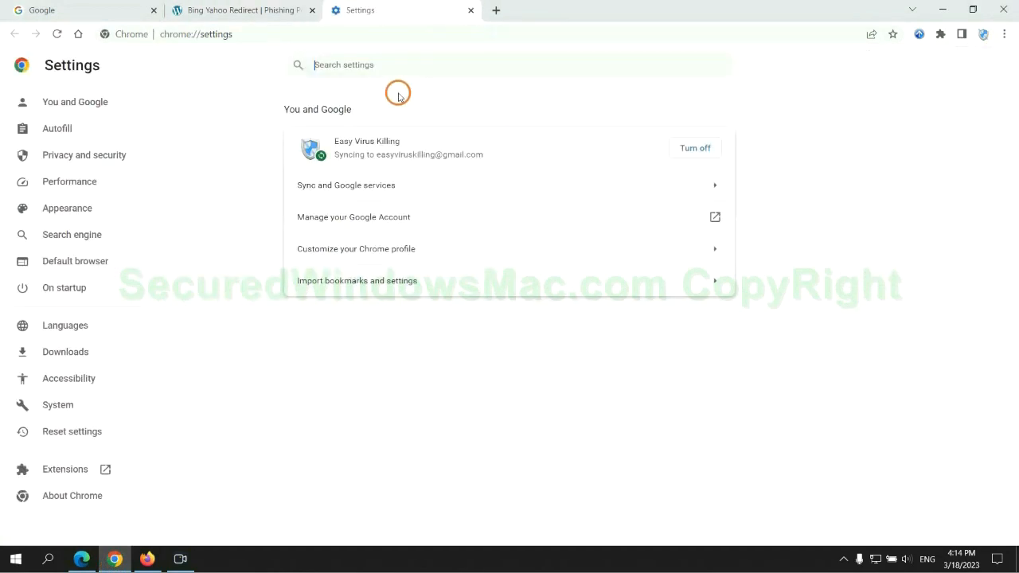
text(reset)
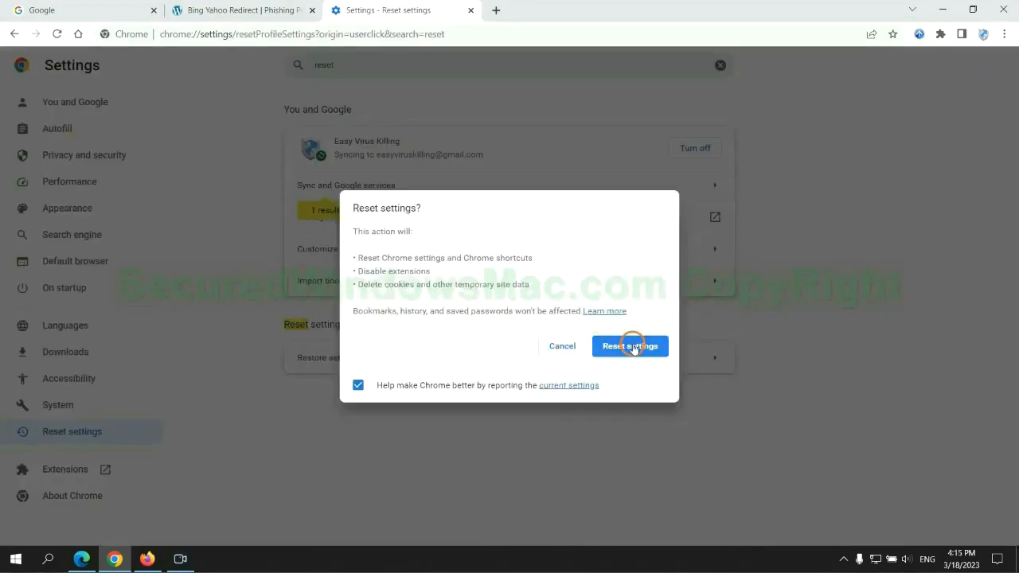
click(630, 346)
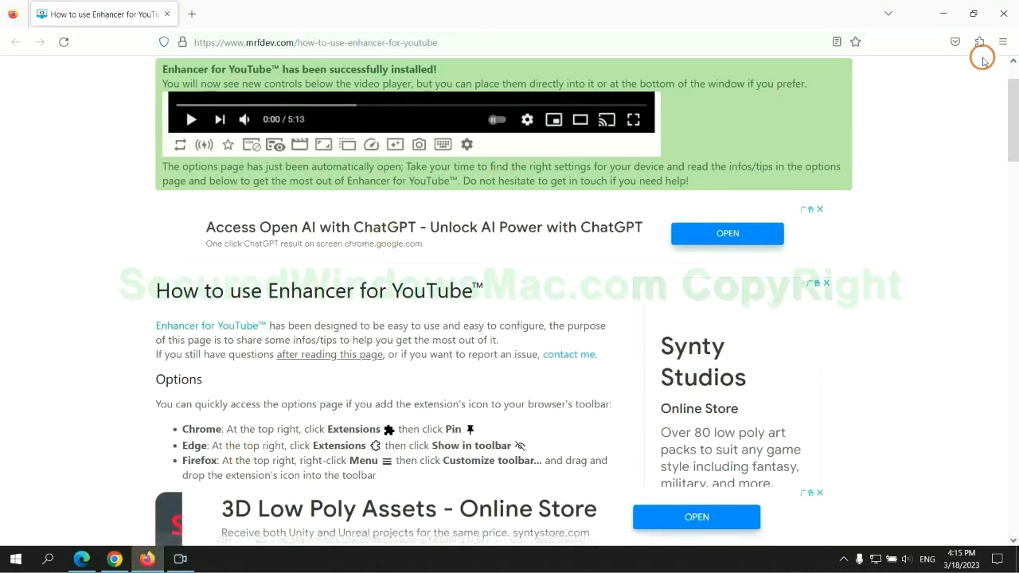
Start Refresh Firefox from Help > More troubleshooting information, bringing up the confirmation
click(1003, 41)
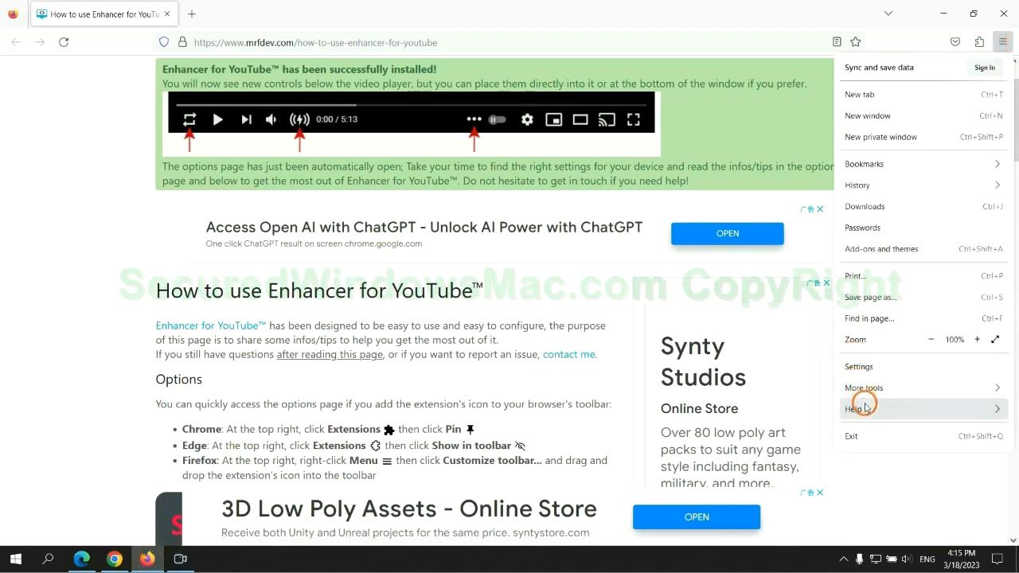
click(856, 409)
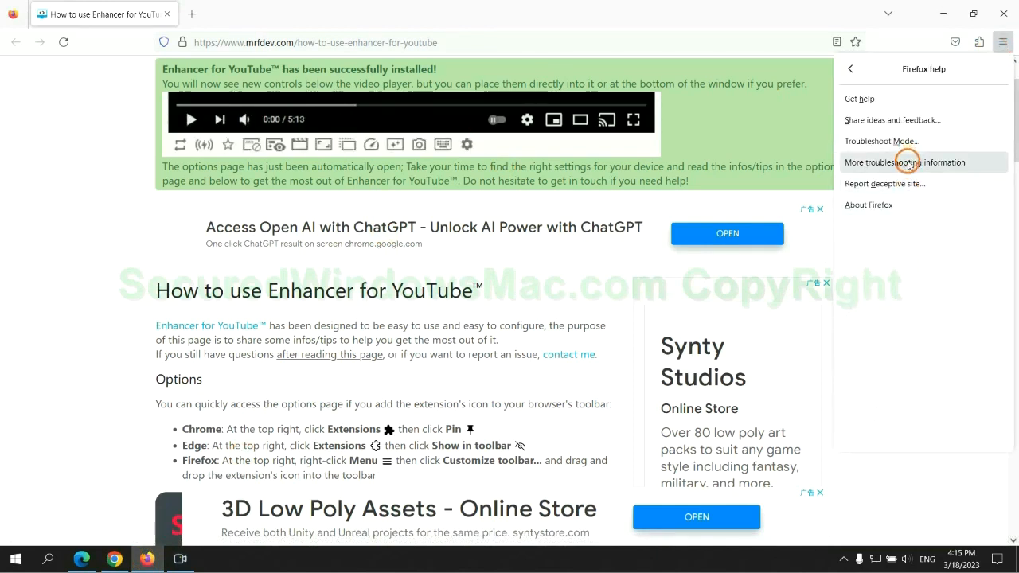
click(905, 161)
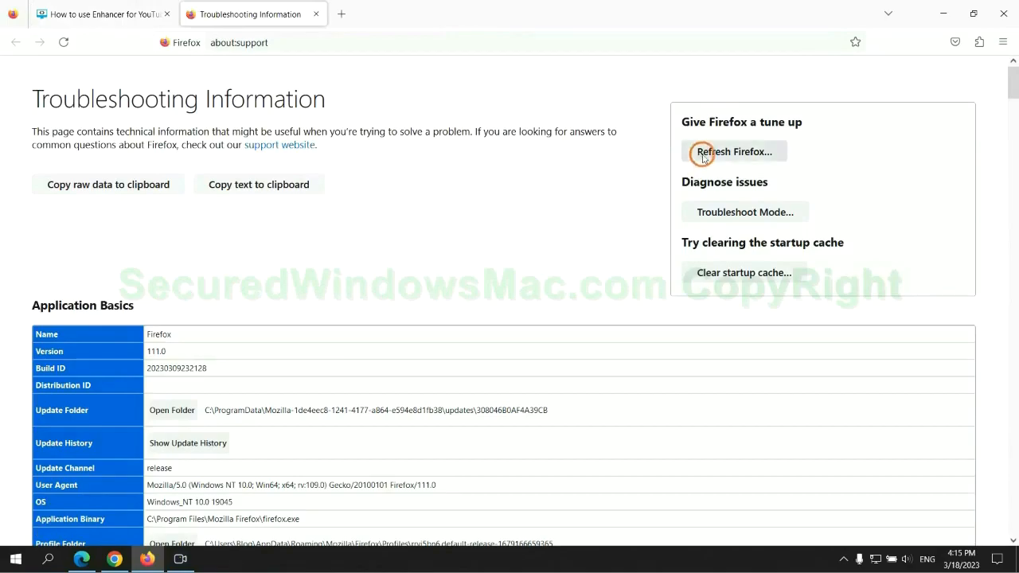
click(734, 151)
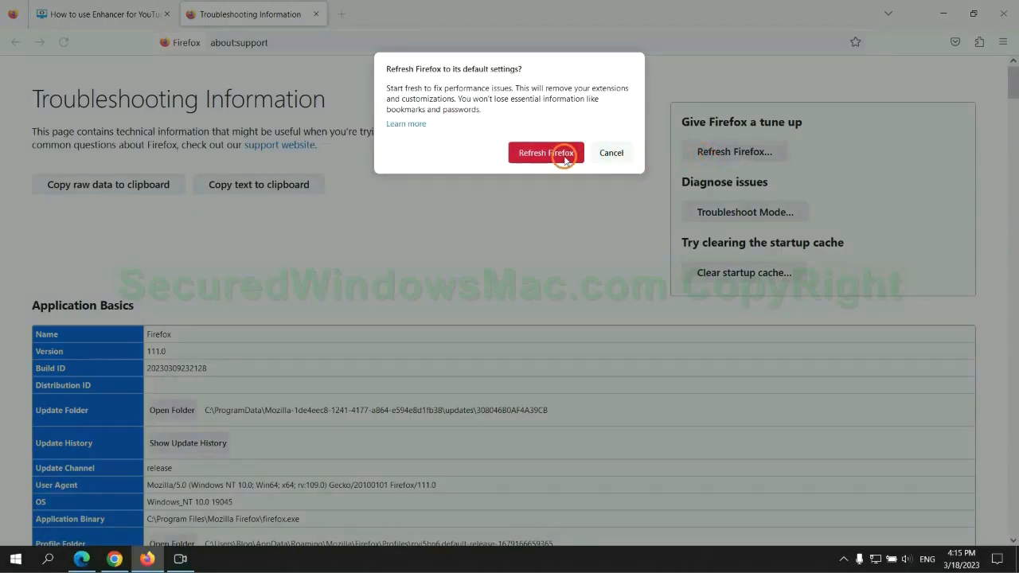